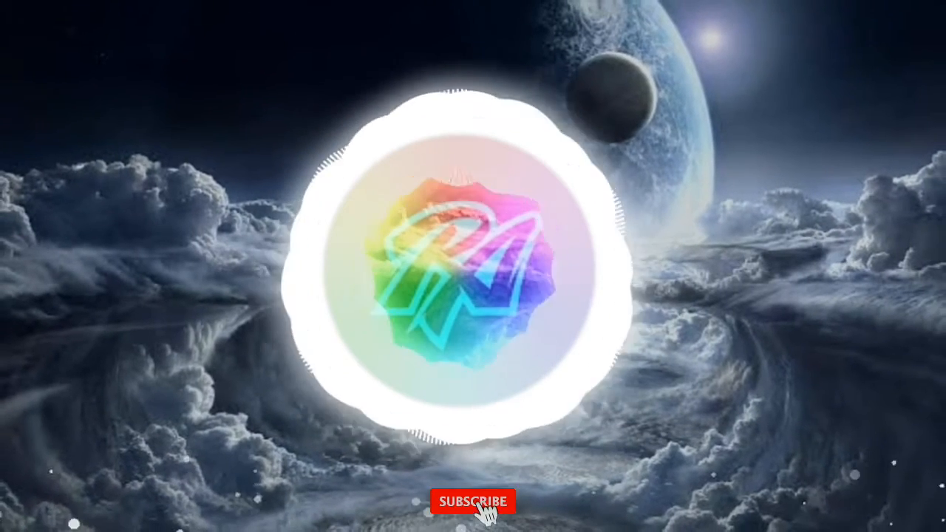
{"action": "left_click", "coordinate": [474, 502]}
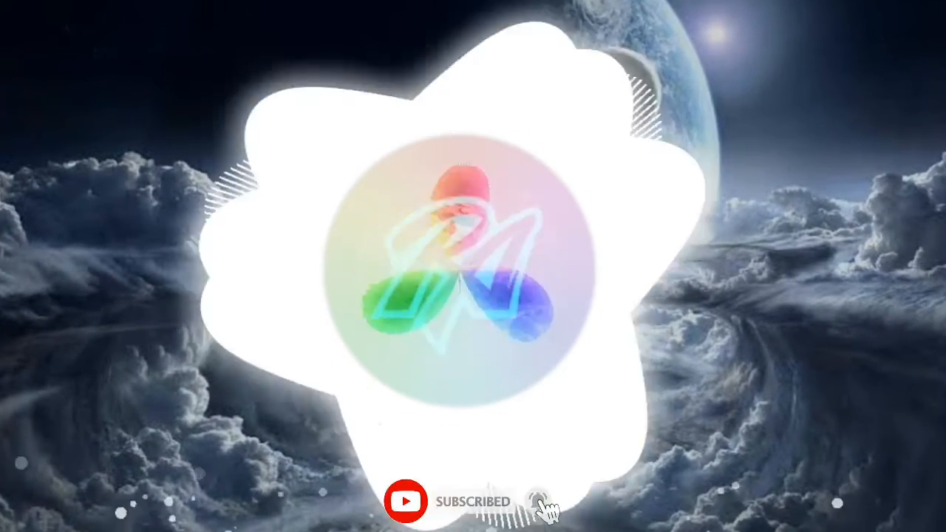